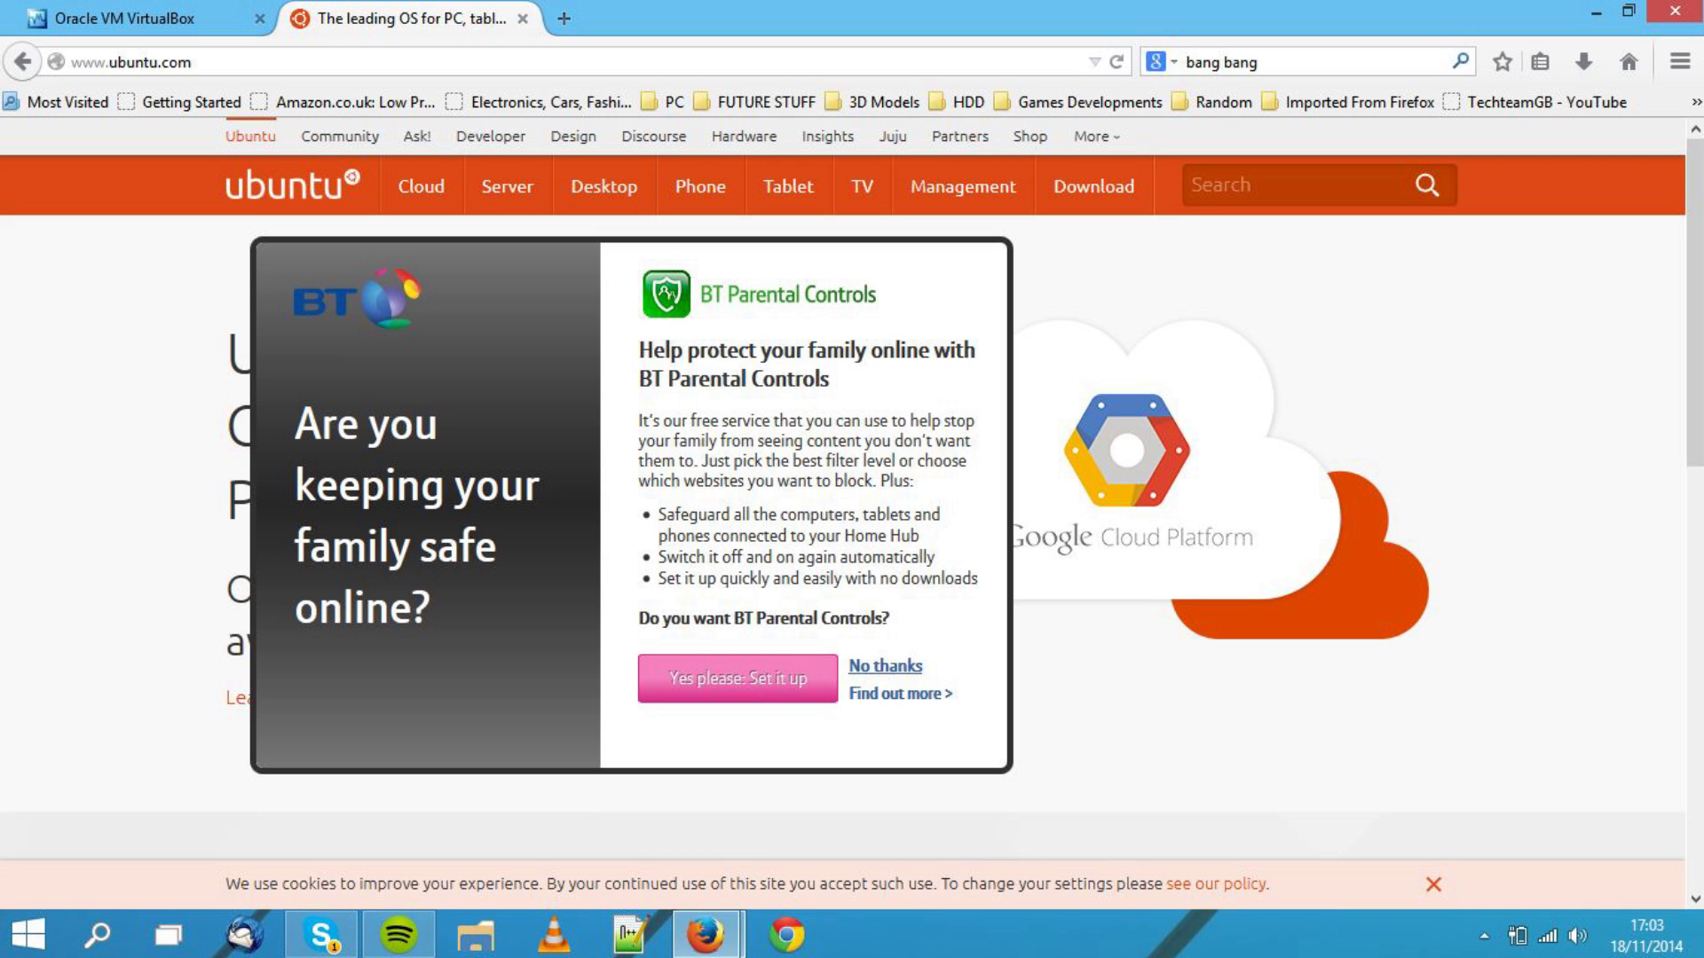
Right-click inside the BT Parental Controls popup to get the context menu with Inspect Element
left_click(900, 666)
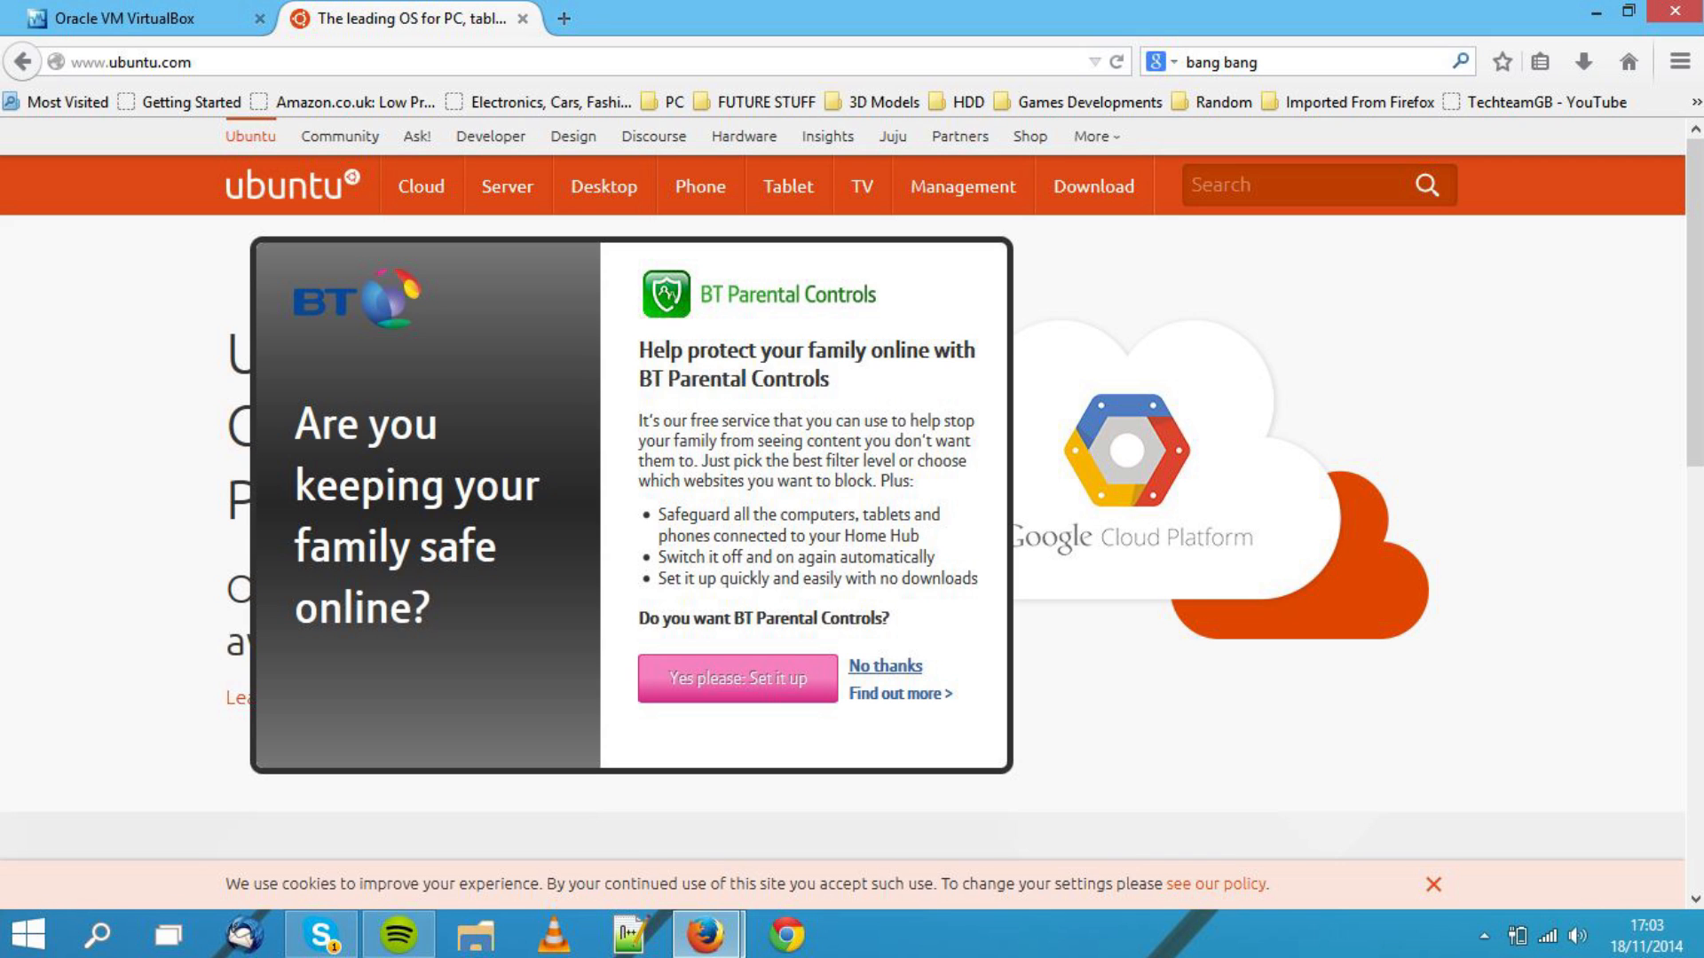
left_click(905, 670)
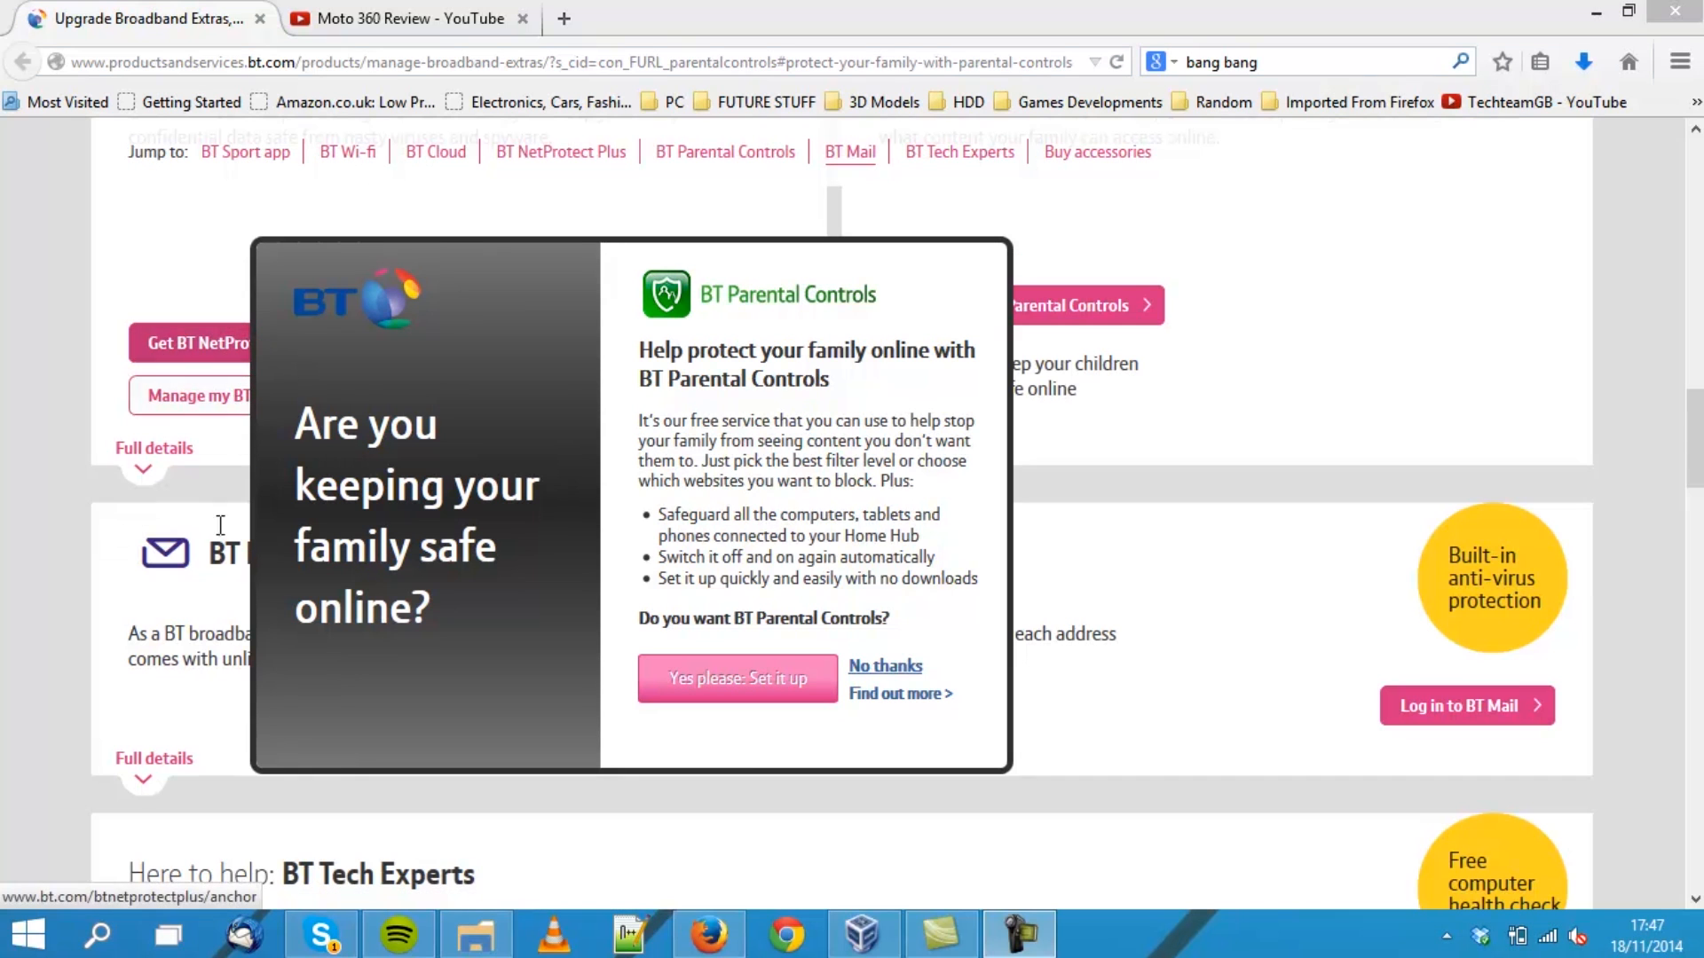
mouse_move(309, 612)
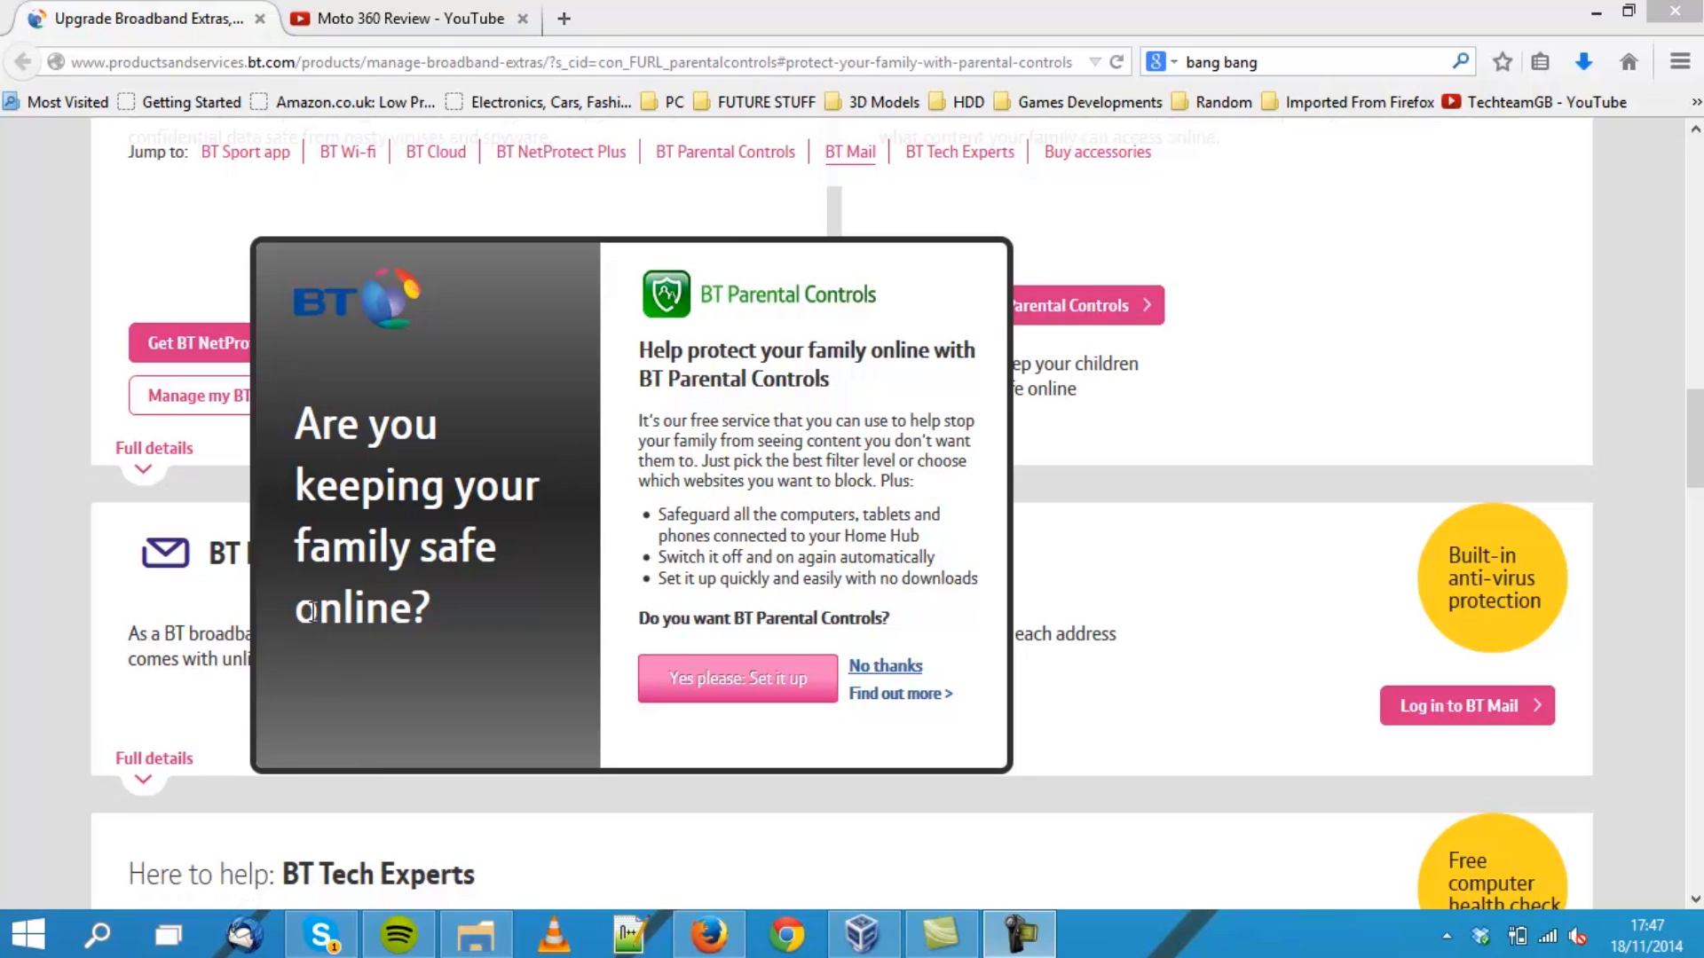
mouse_move(474, 524)
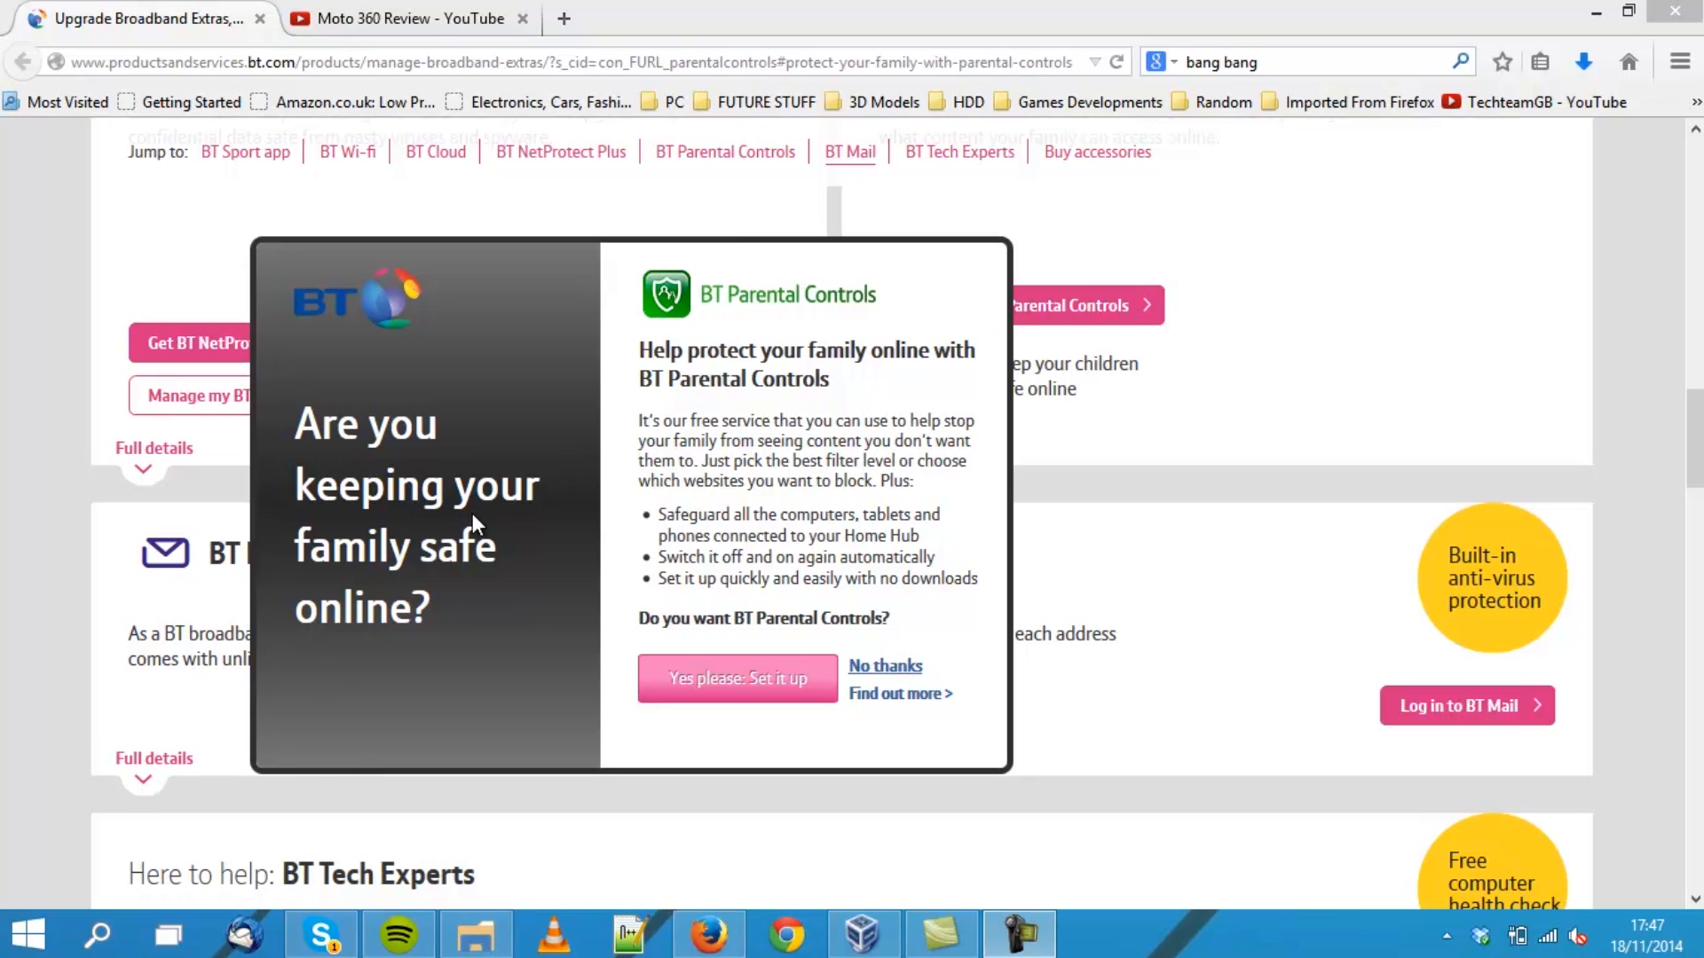
mouse_move(870, 623)
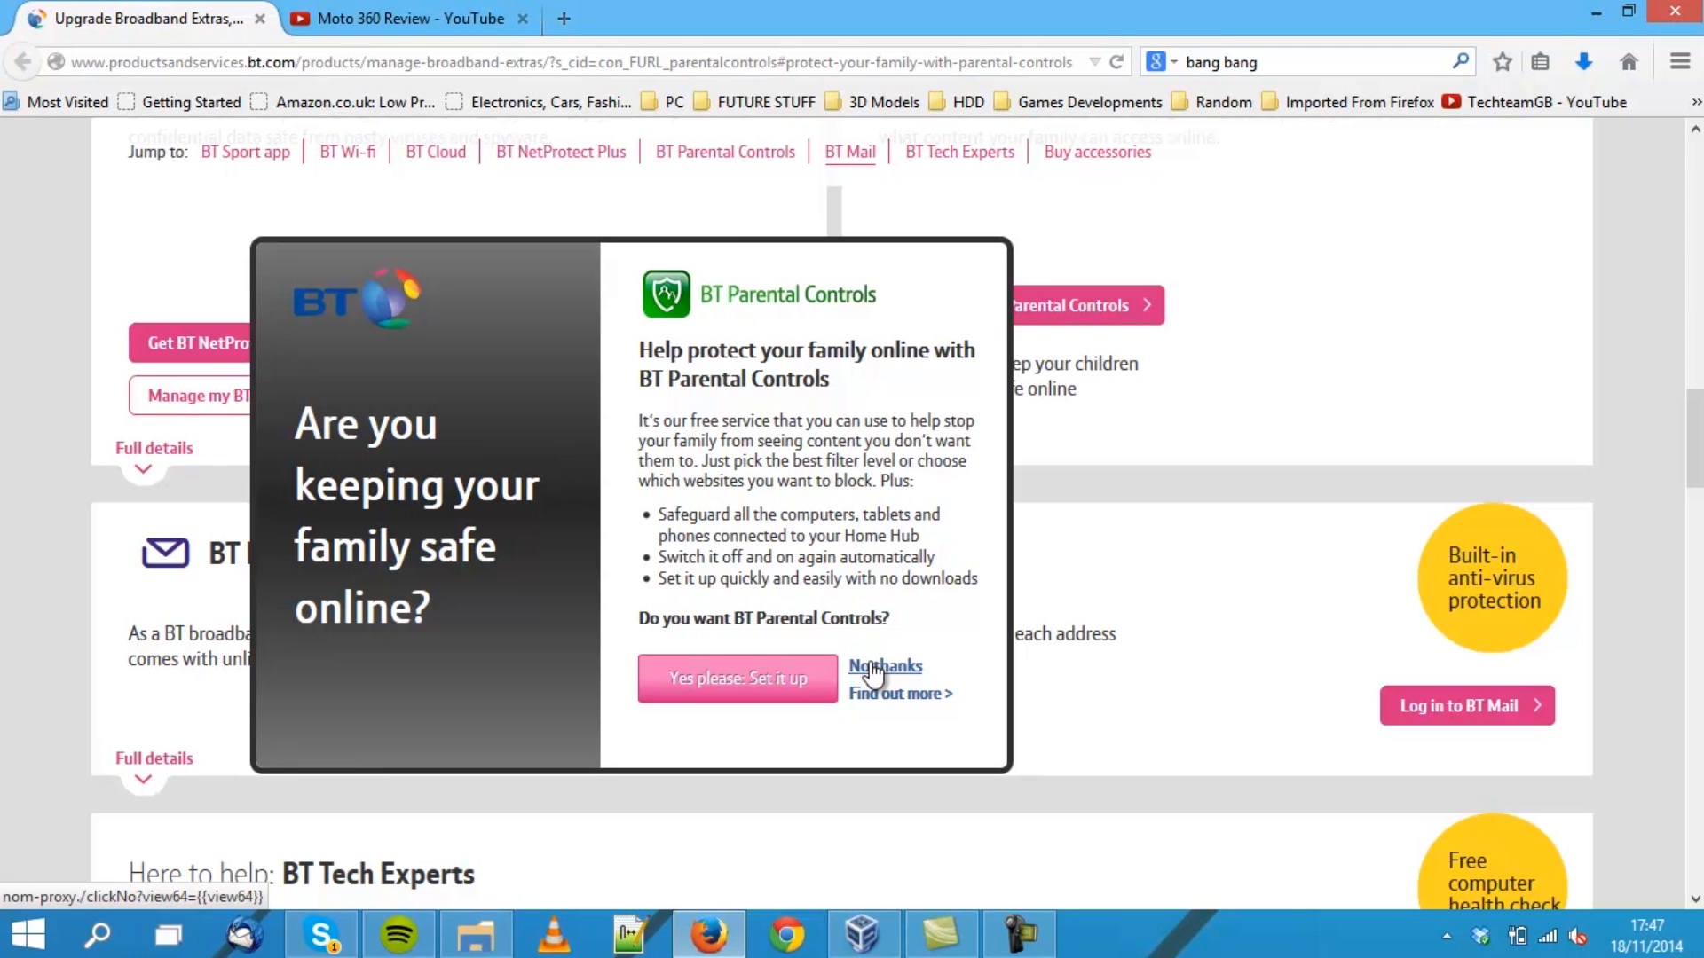
mouse_move(815, 724)
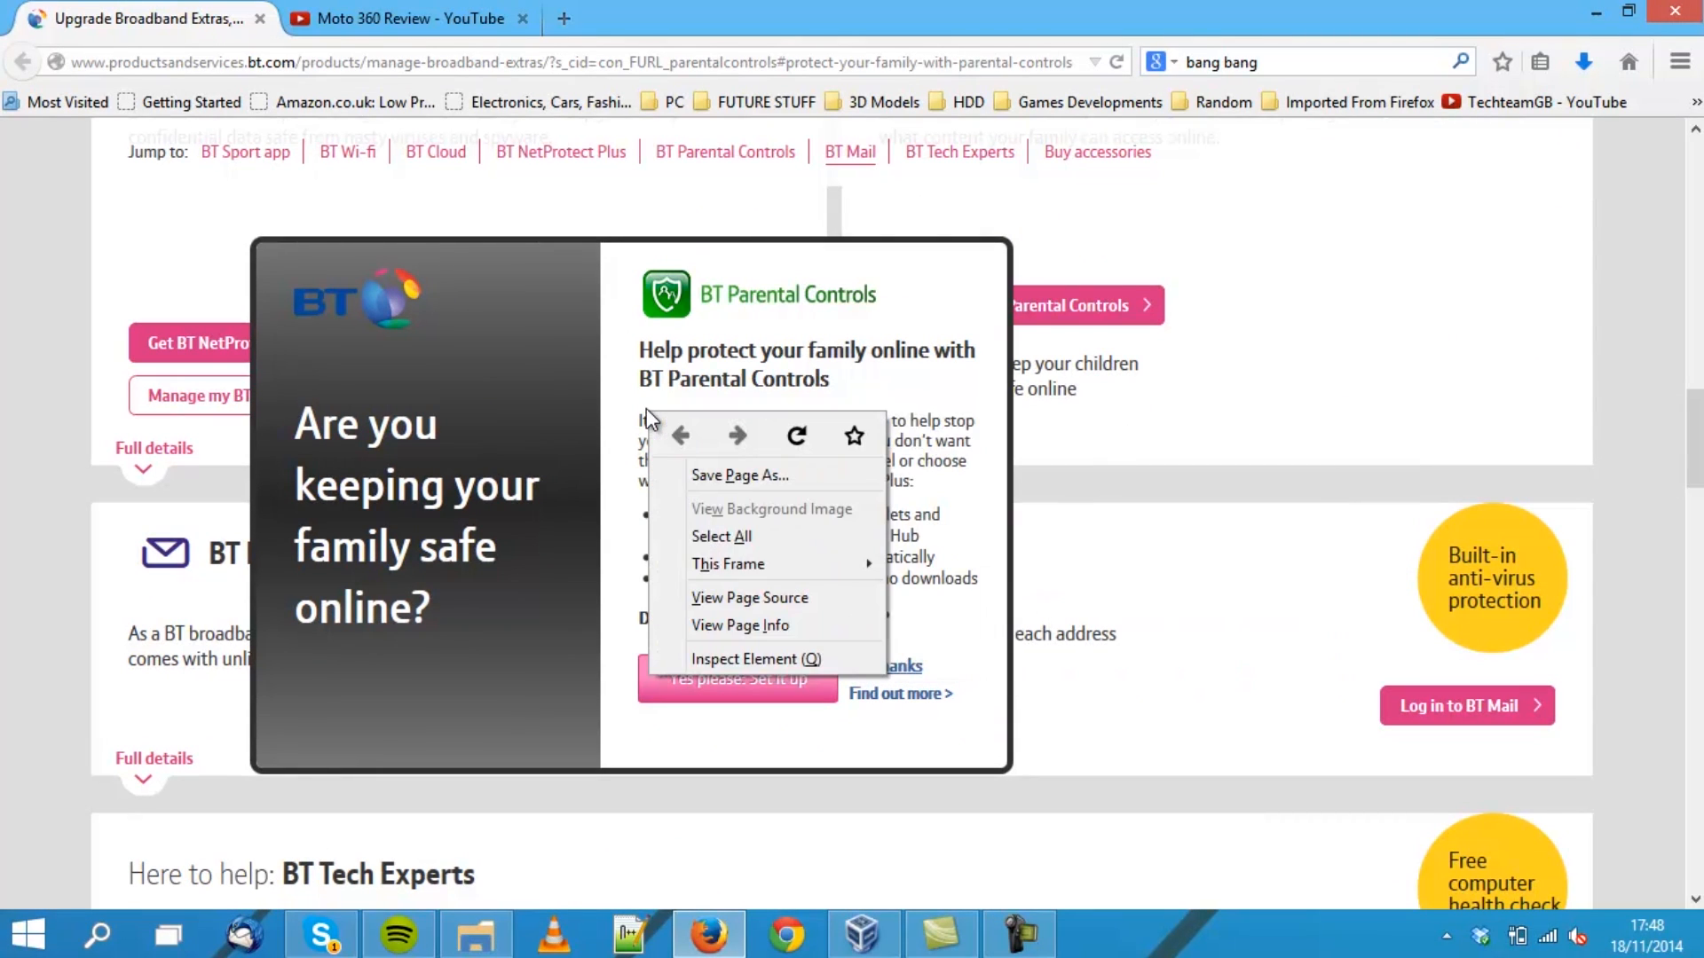
Inspect the popup and expand the markup tree to the injected iframe and its #document node
left_click(800, 678)
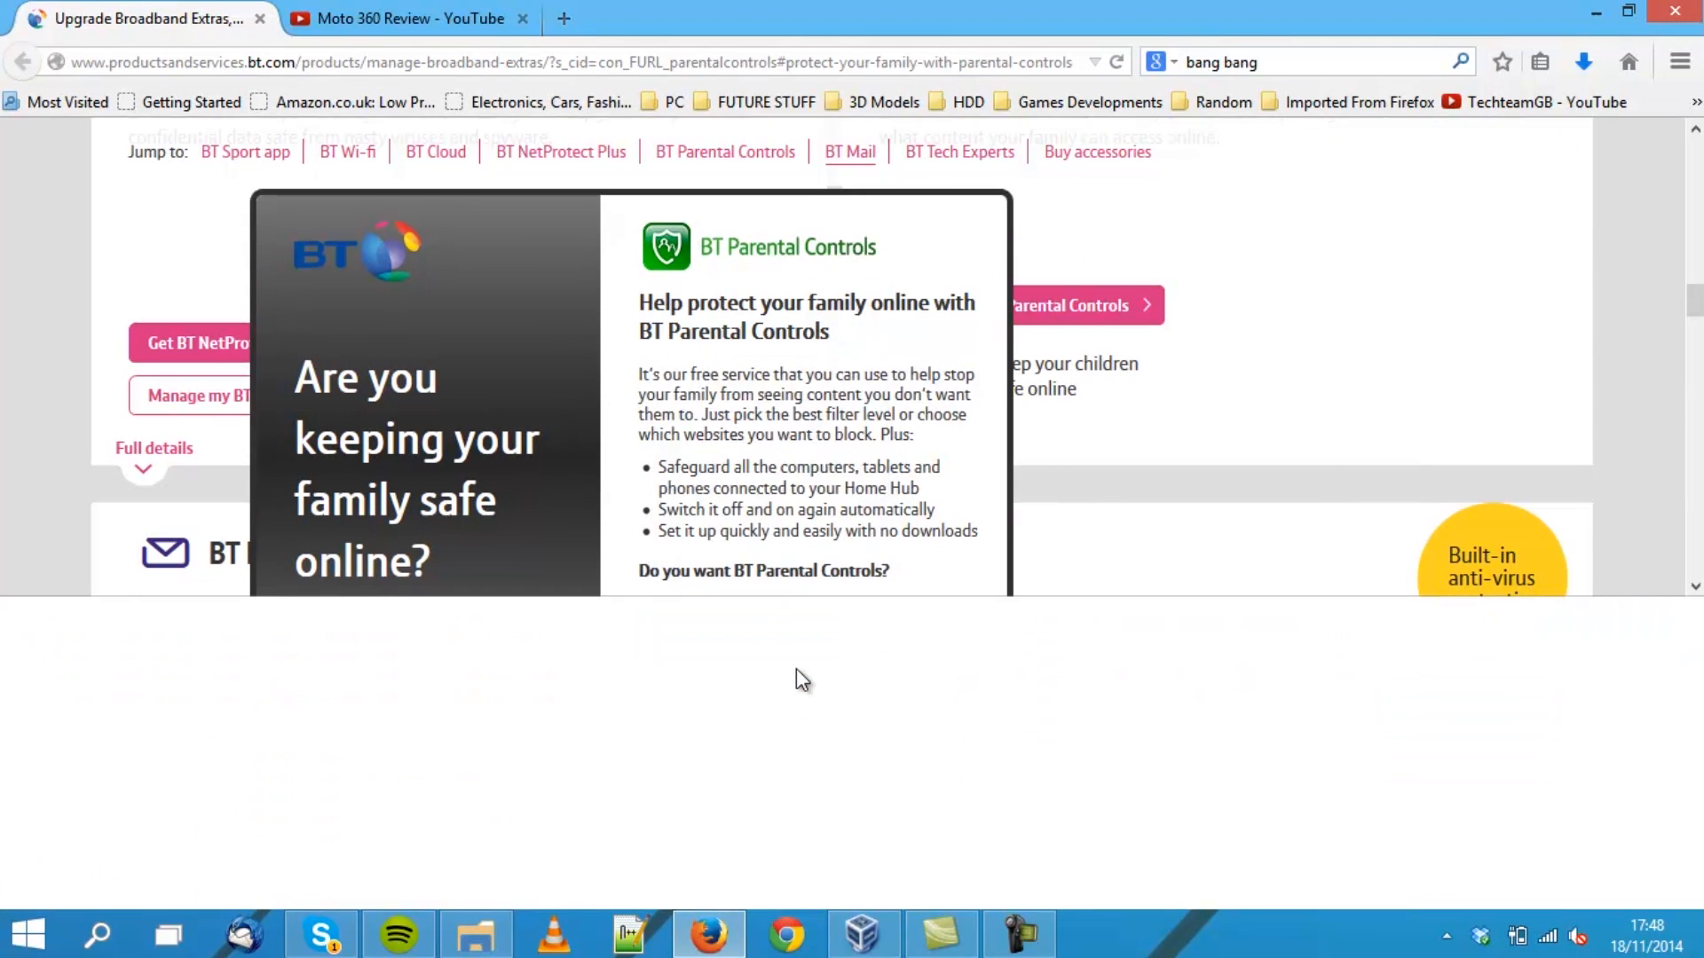
key("F12")
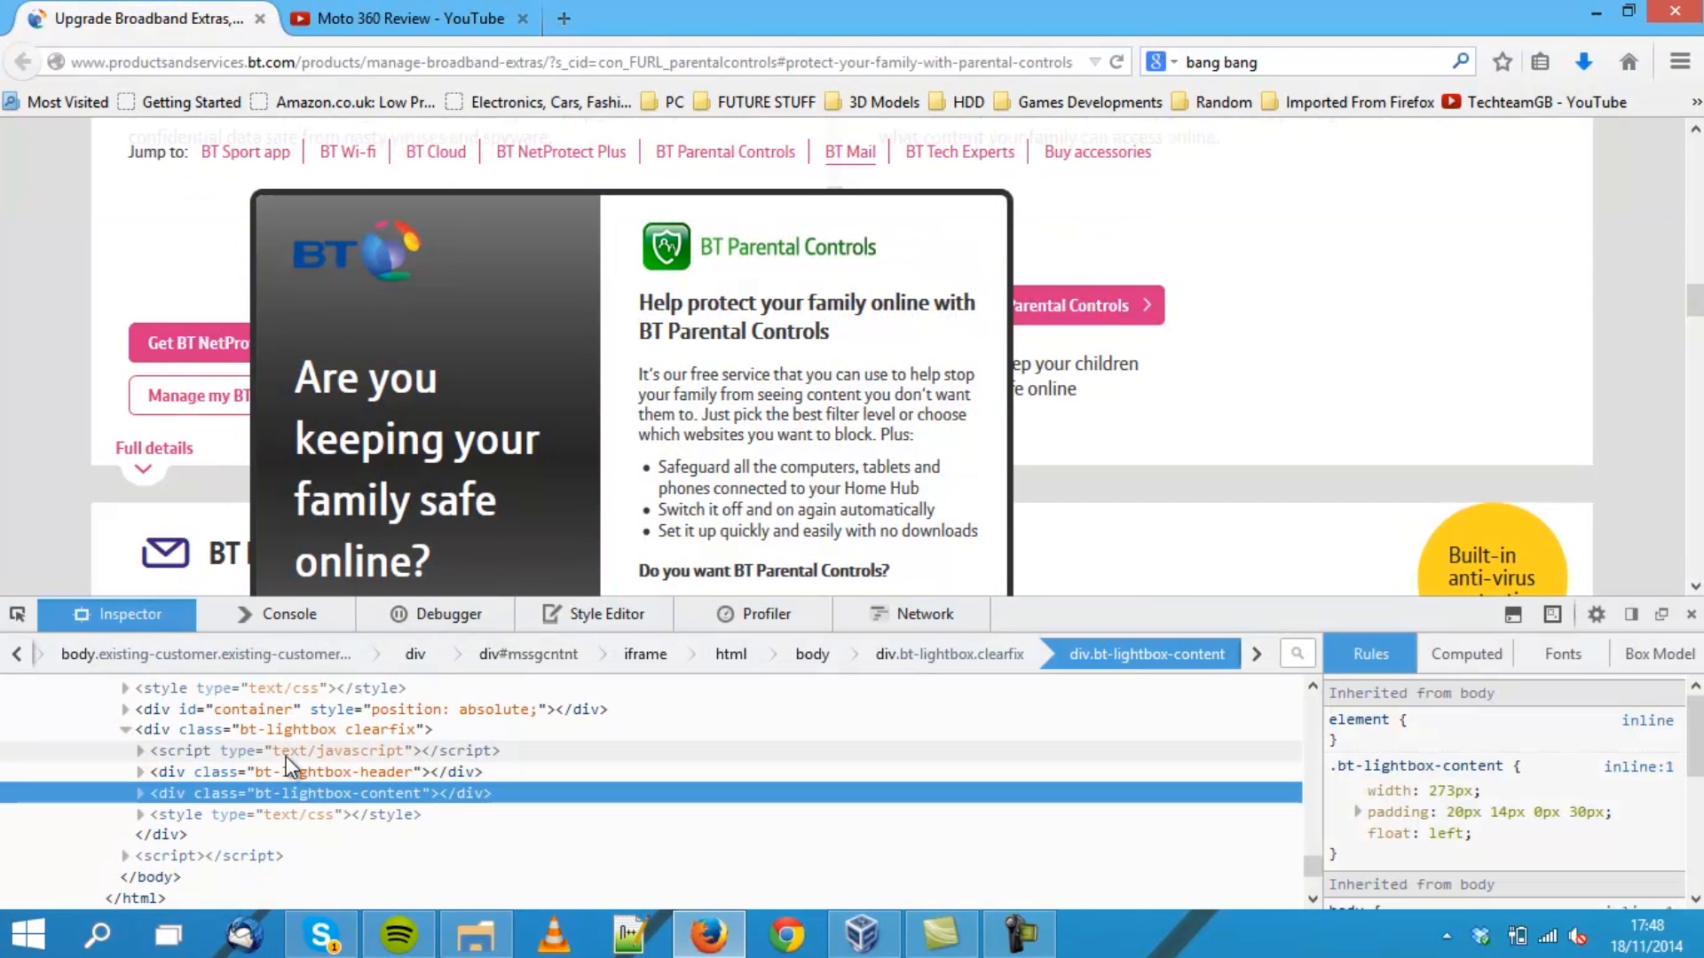
mouse_move(330, 778)
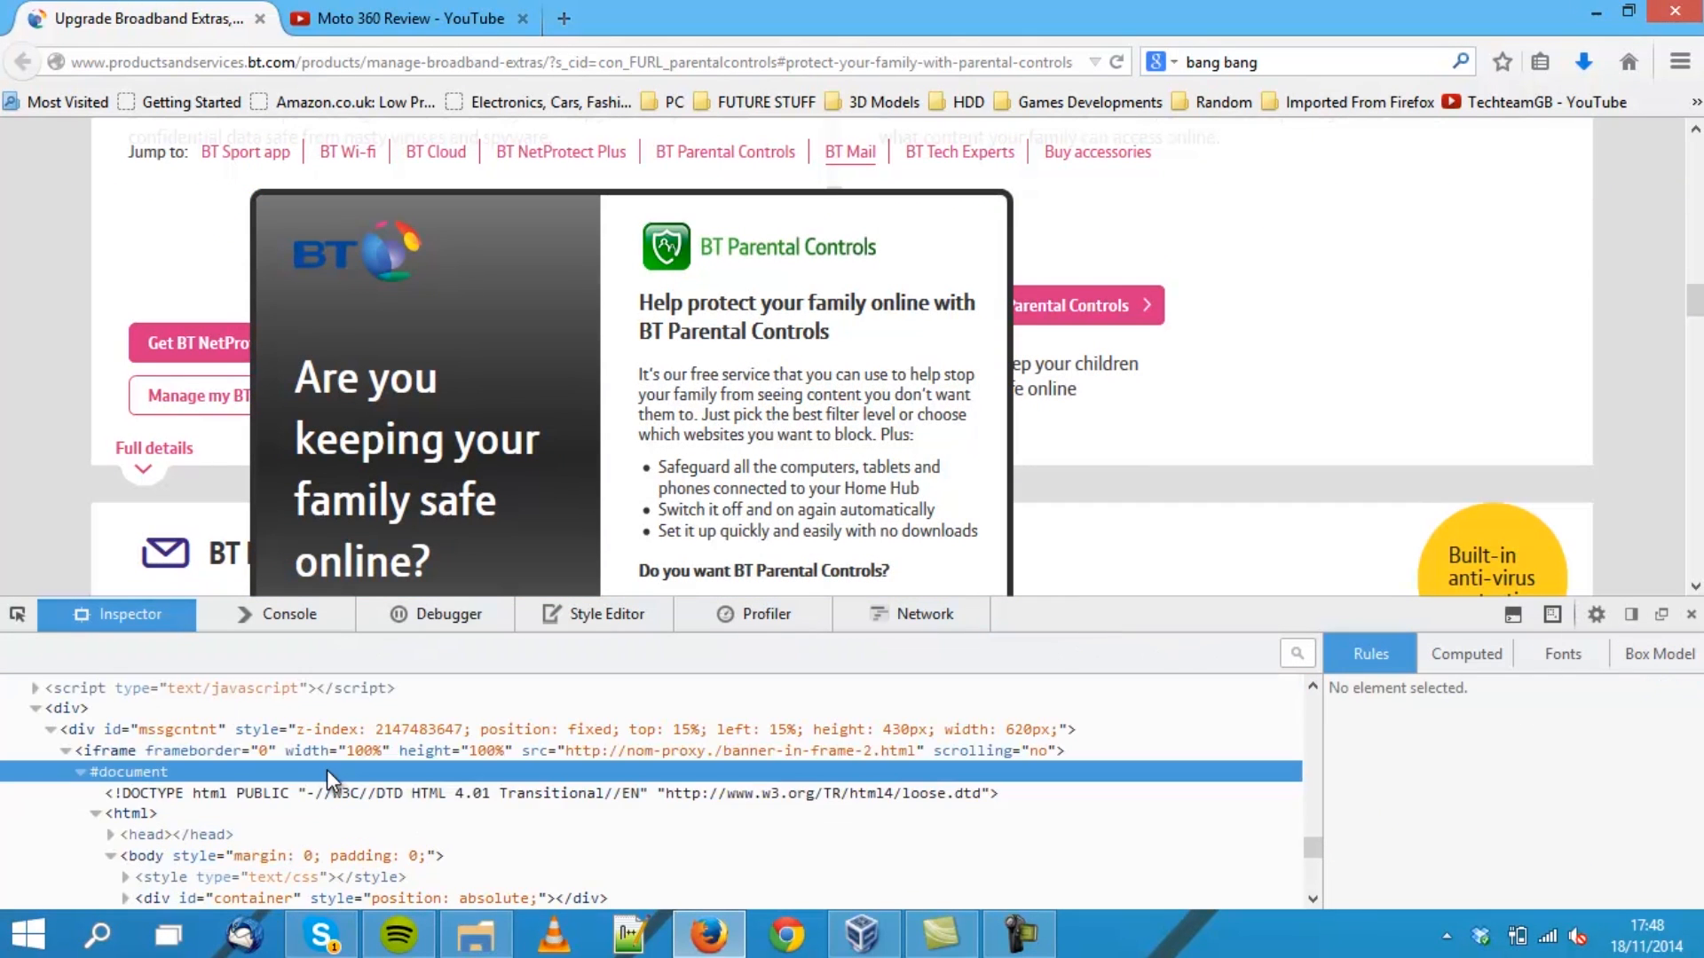
left_click(59, 710)
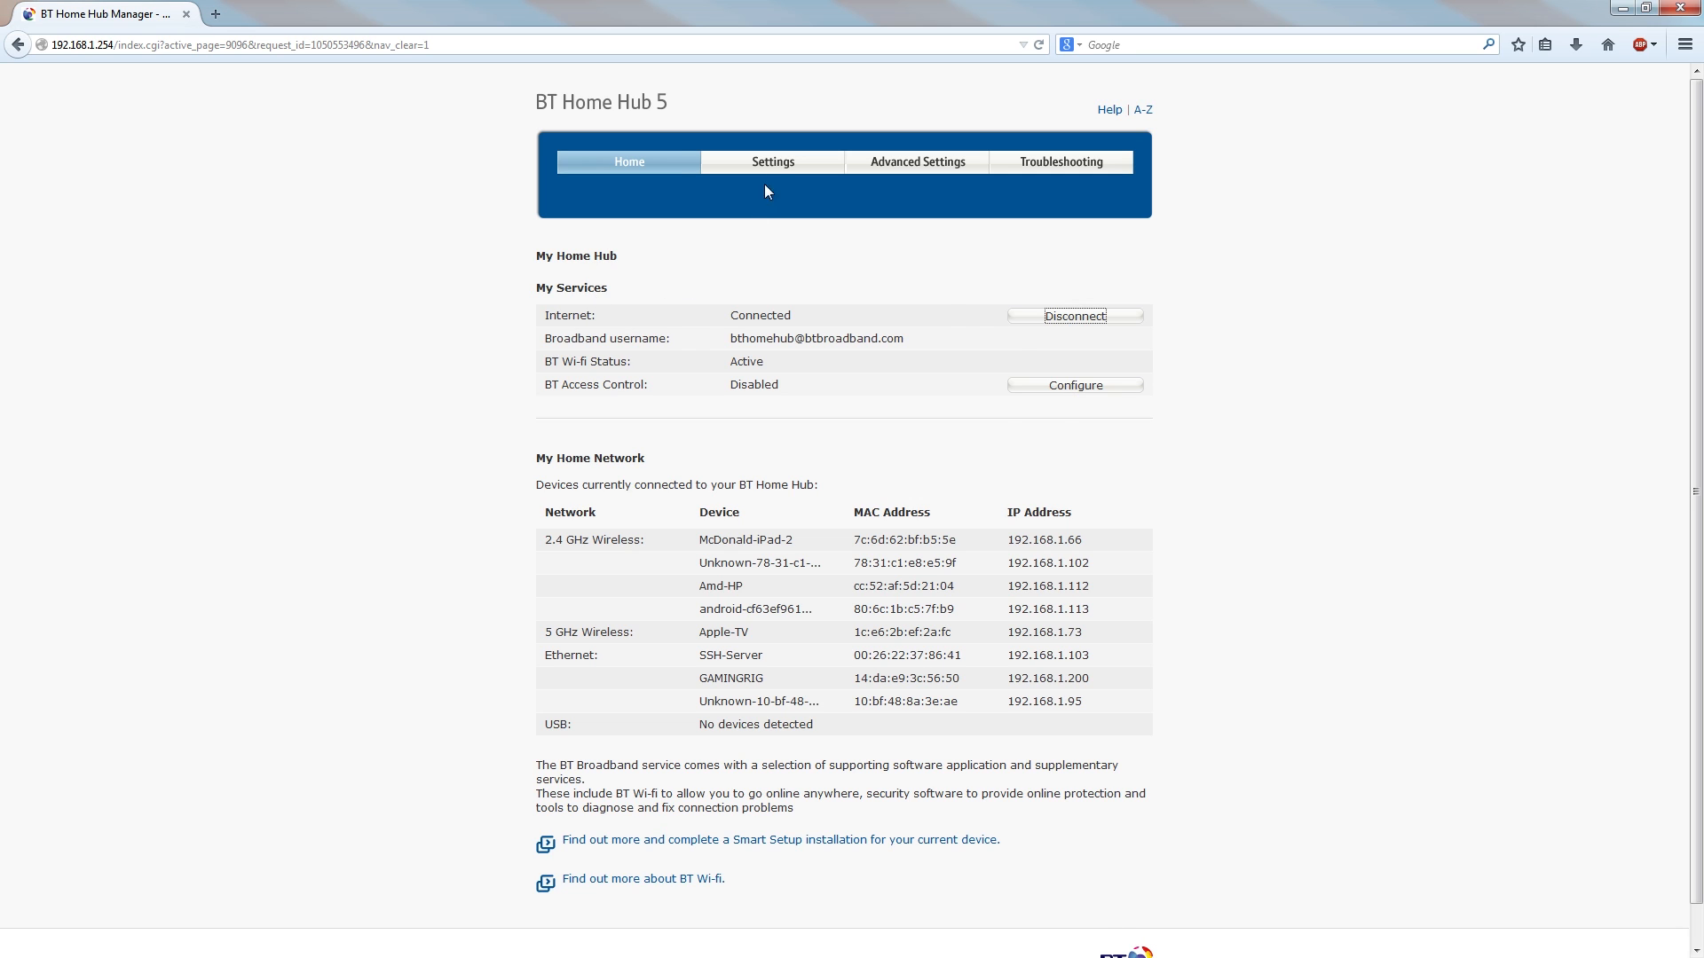
Browse the hub's Settings, Broadband and Advanced Settings sections, checking the IPv6 page for a popup control
left_click(772, 161)
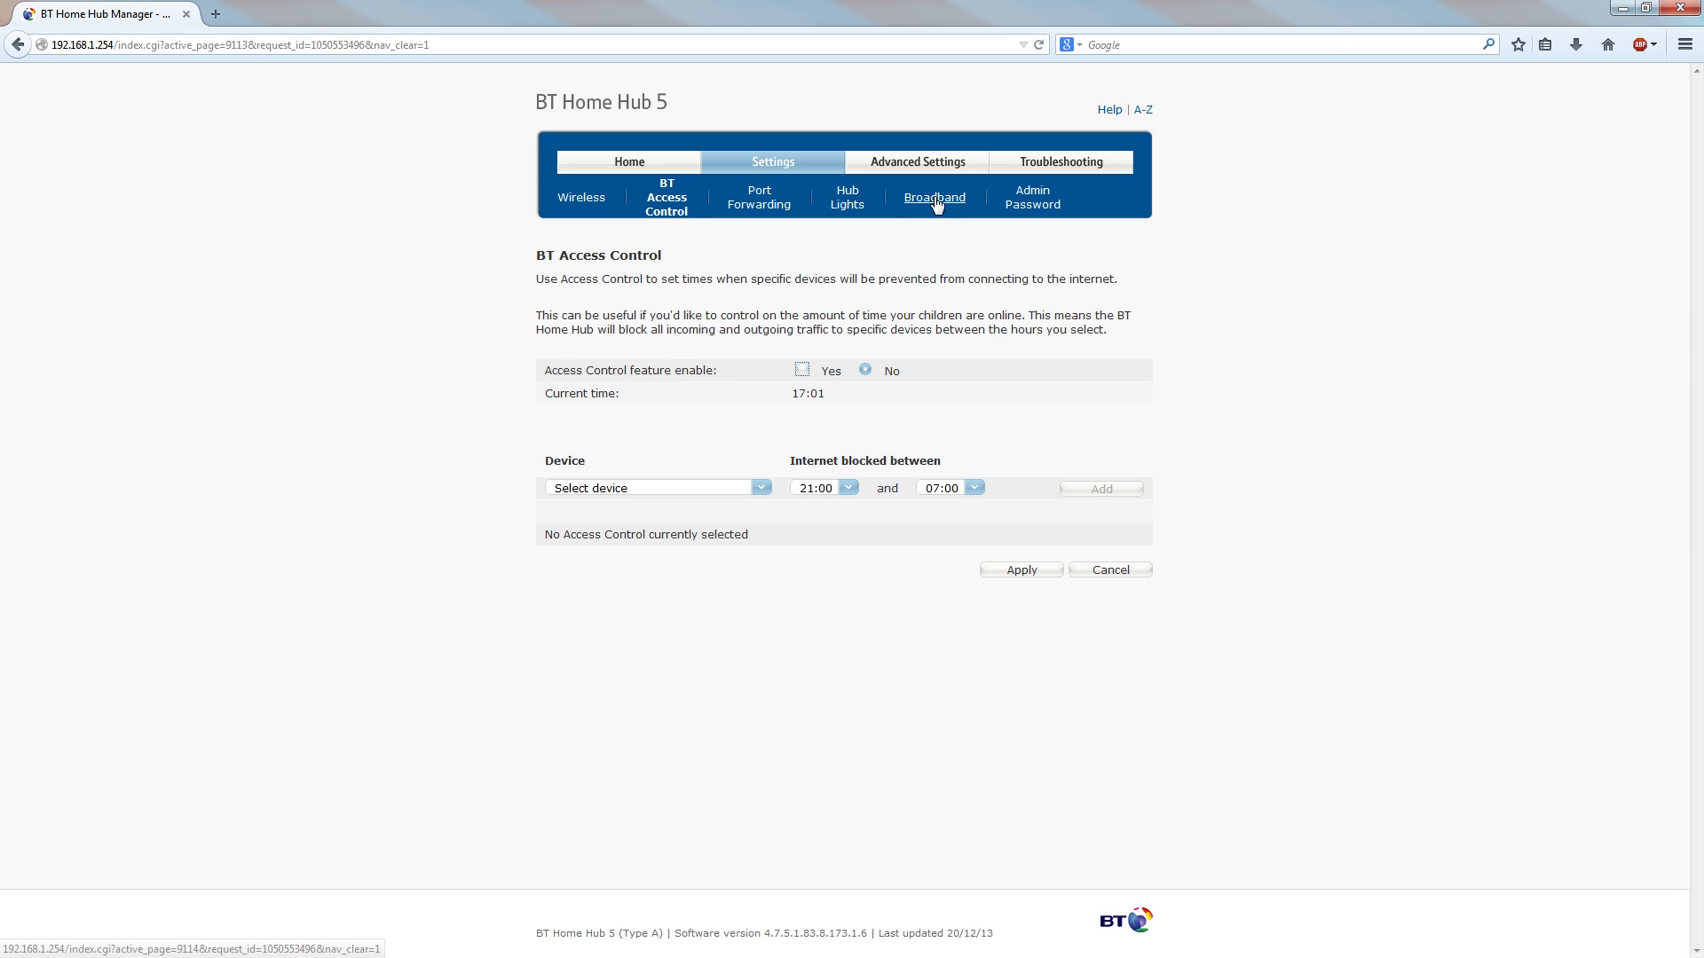
left_click(933, 197)
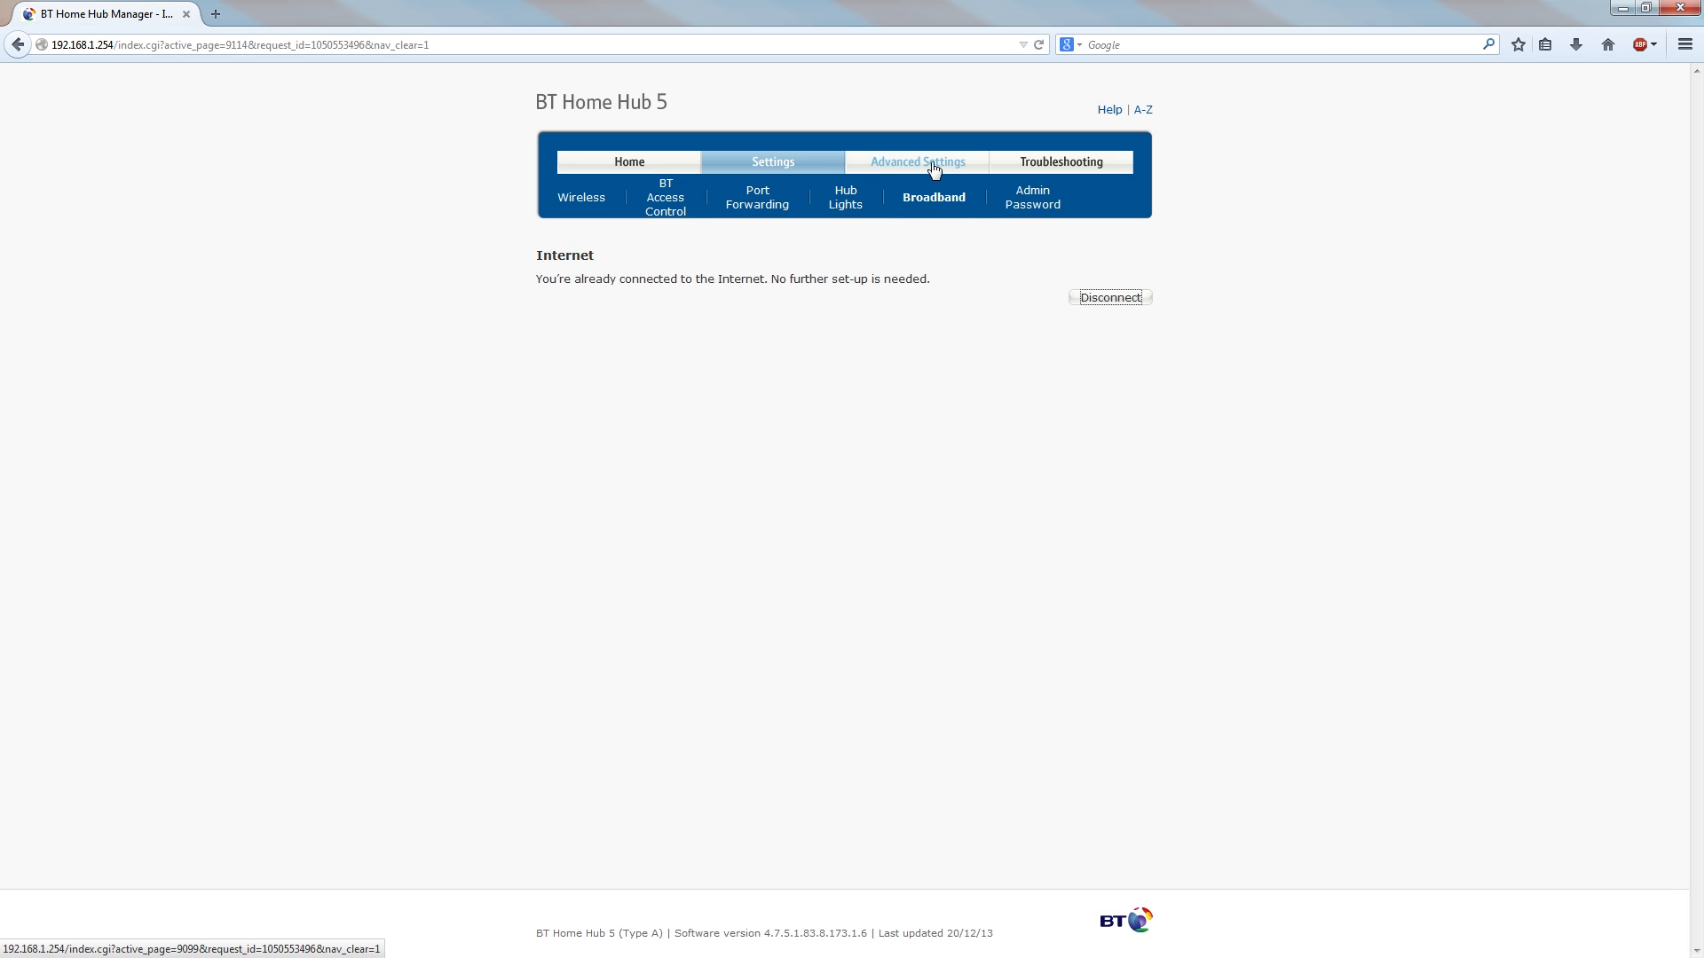
left_click(915, 162)
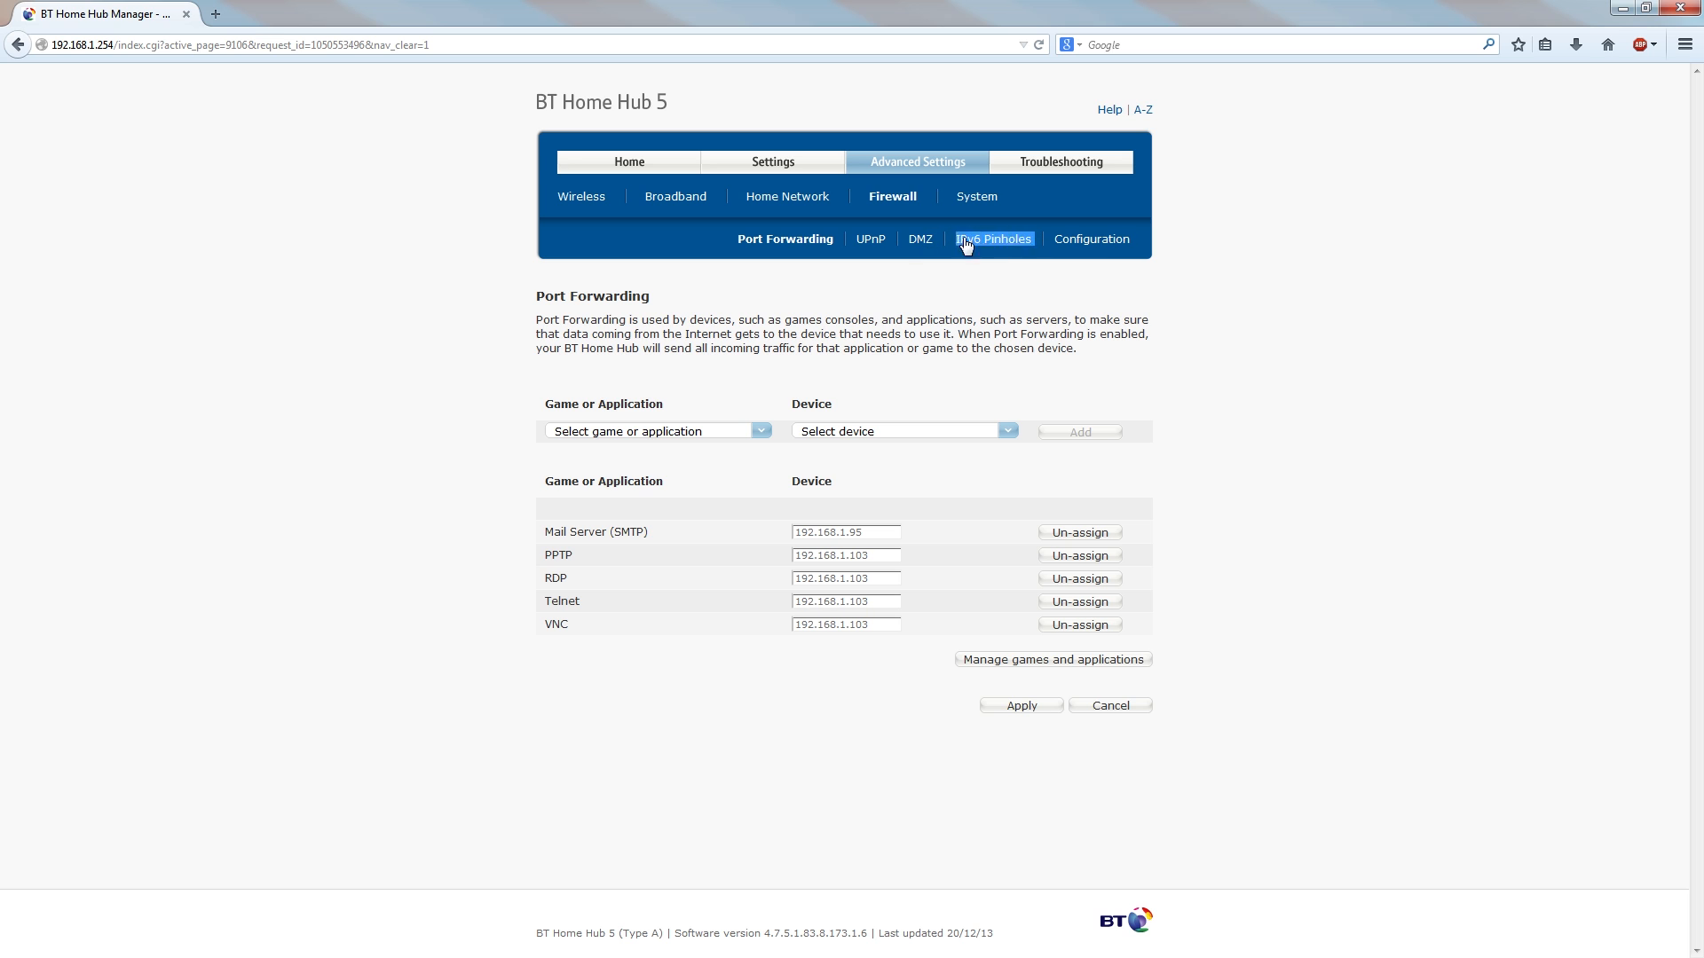
left_click(972, 195)
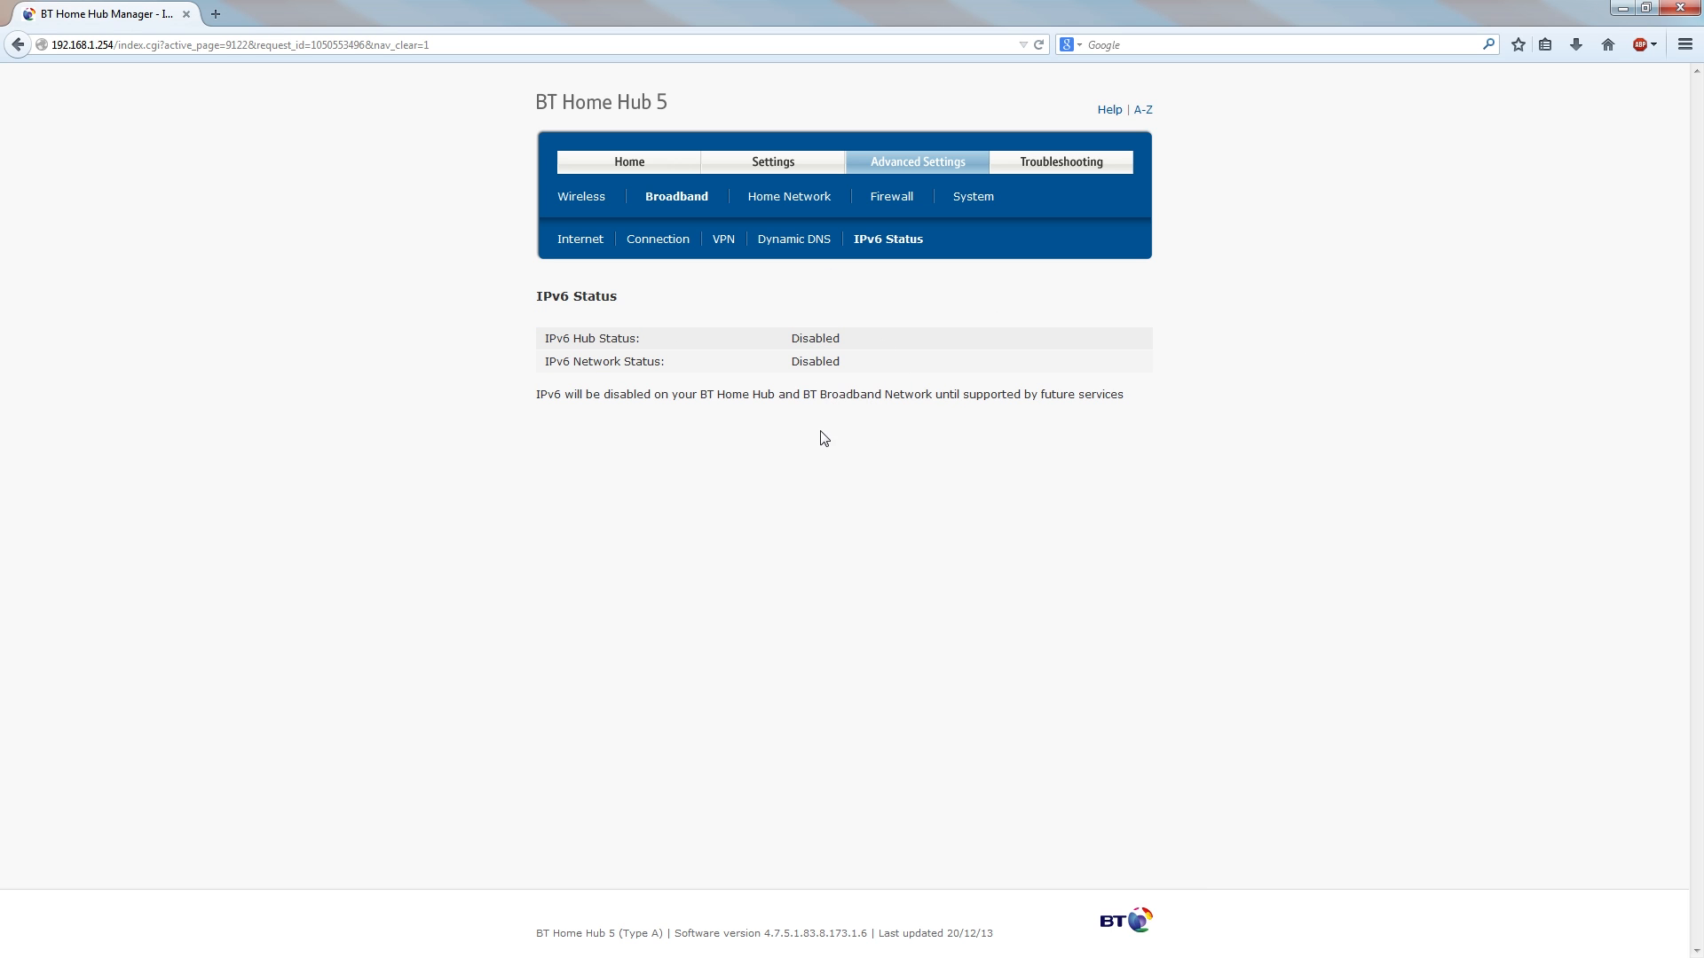
Check Dynamic DNS, VPN and Connection status pages, then land on Troubleshooting Help and Advice
left_click(796, 238)
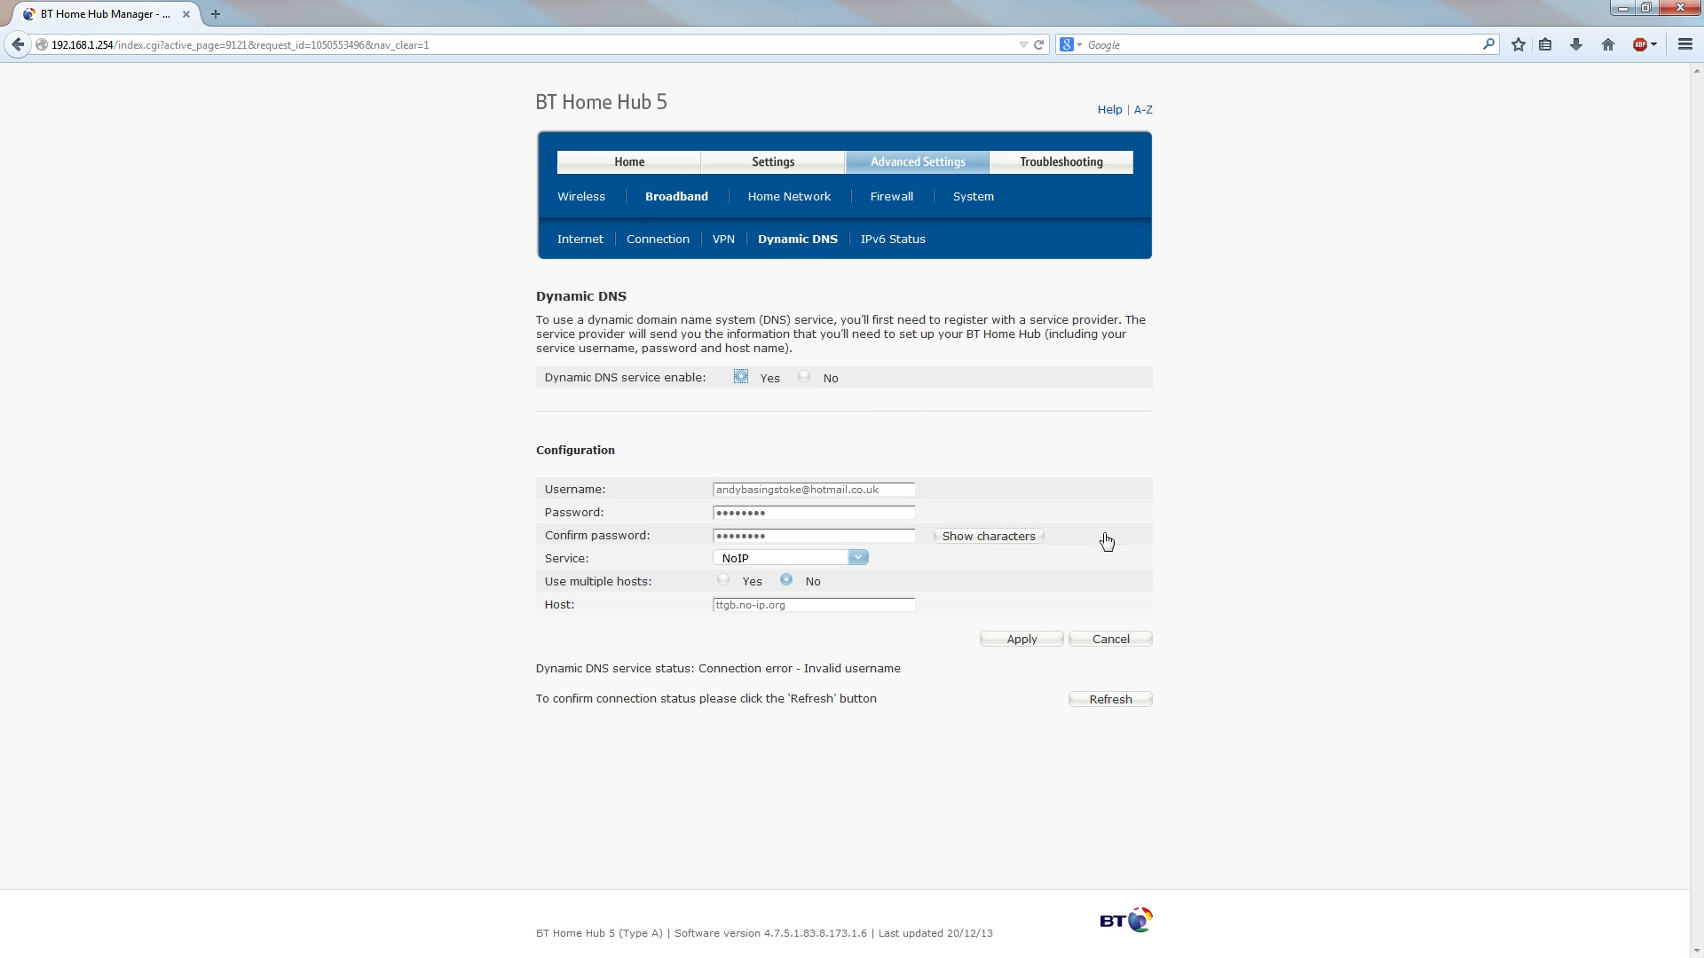
left_click(724, 238)
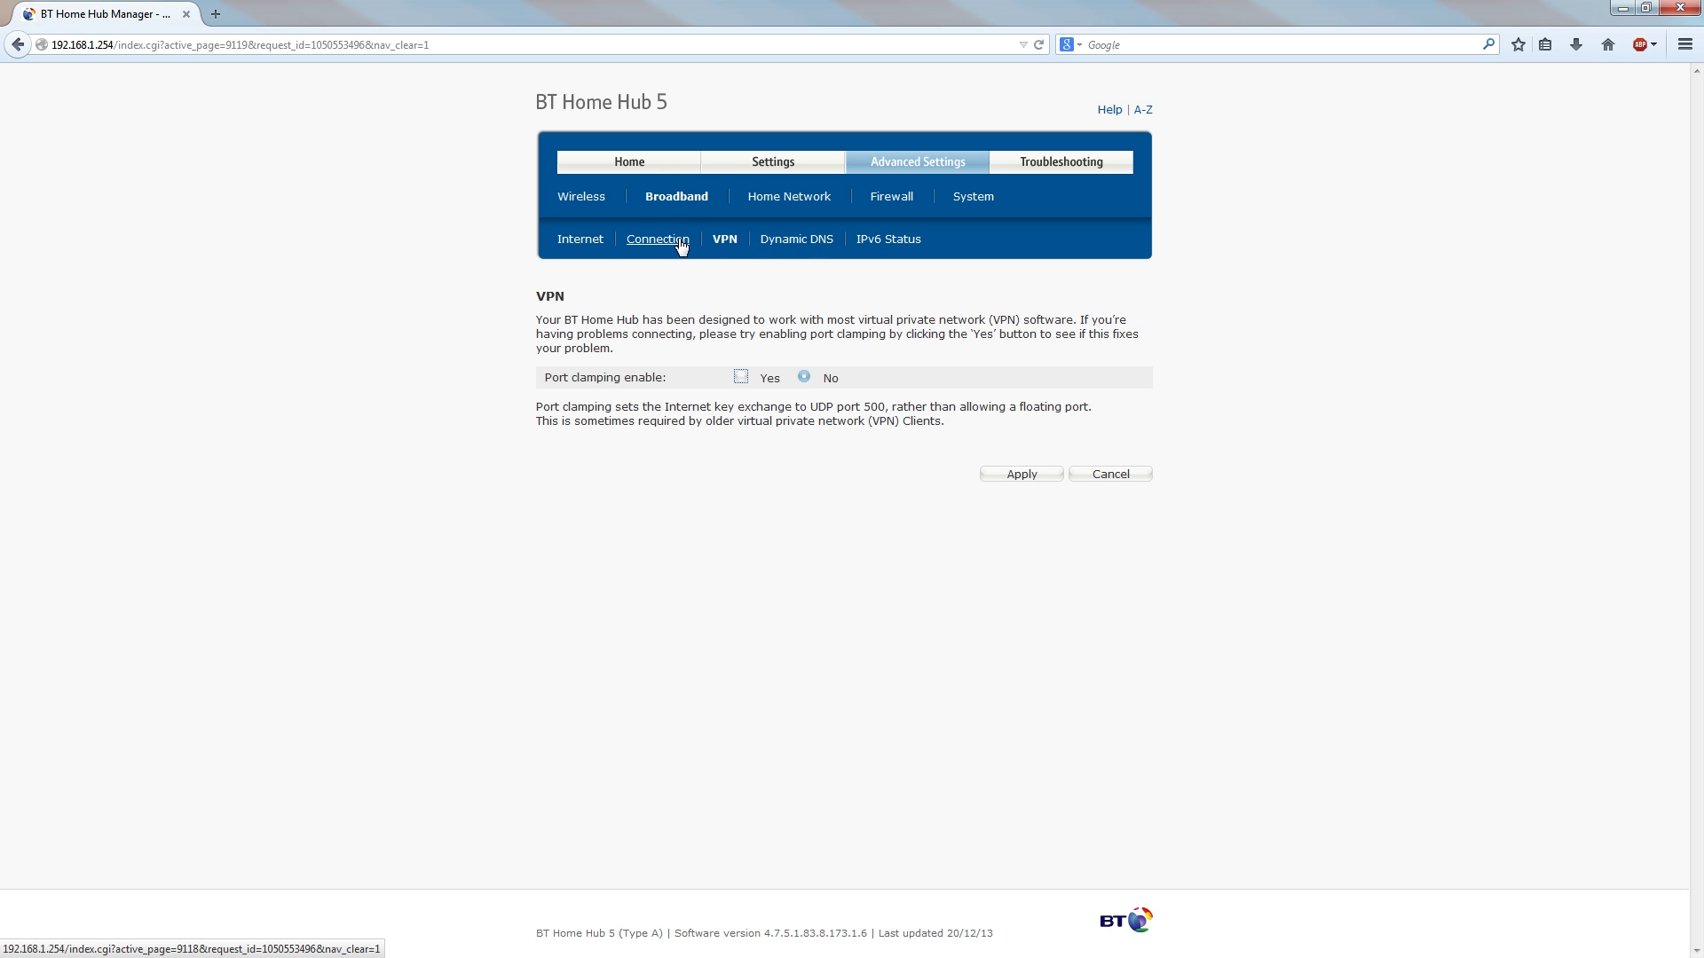
left_click(656, 237)
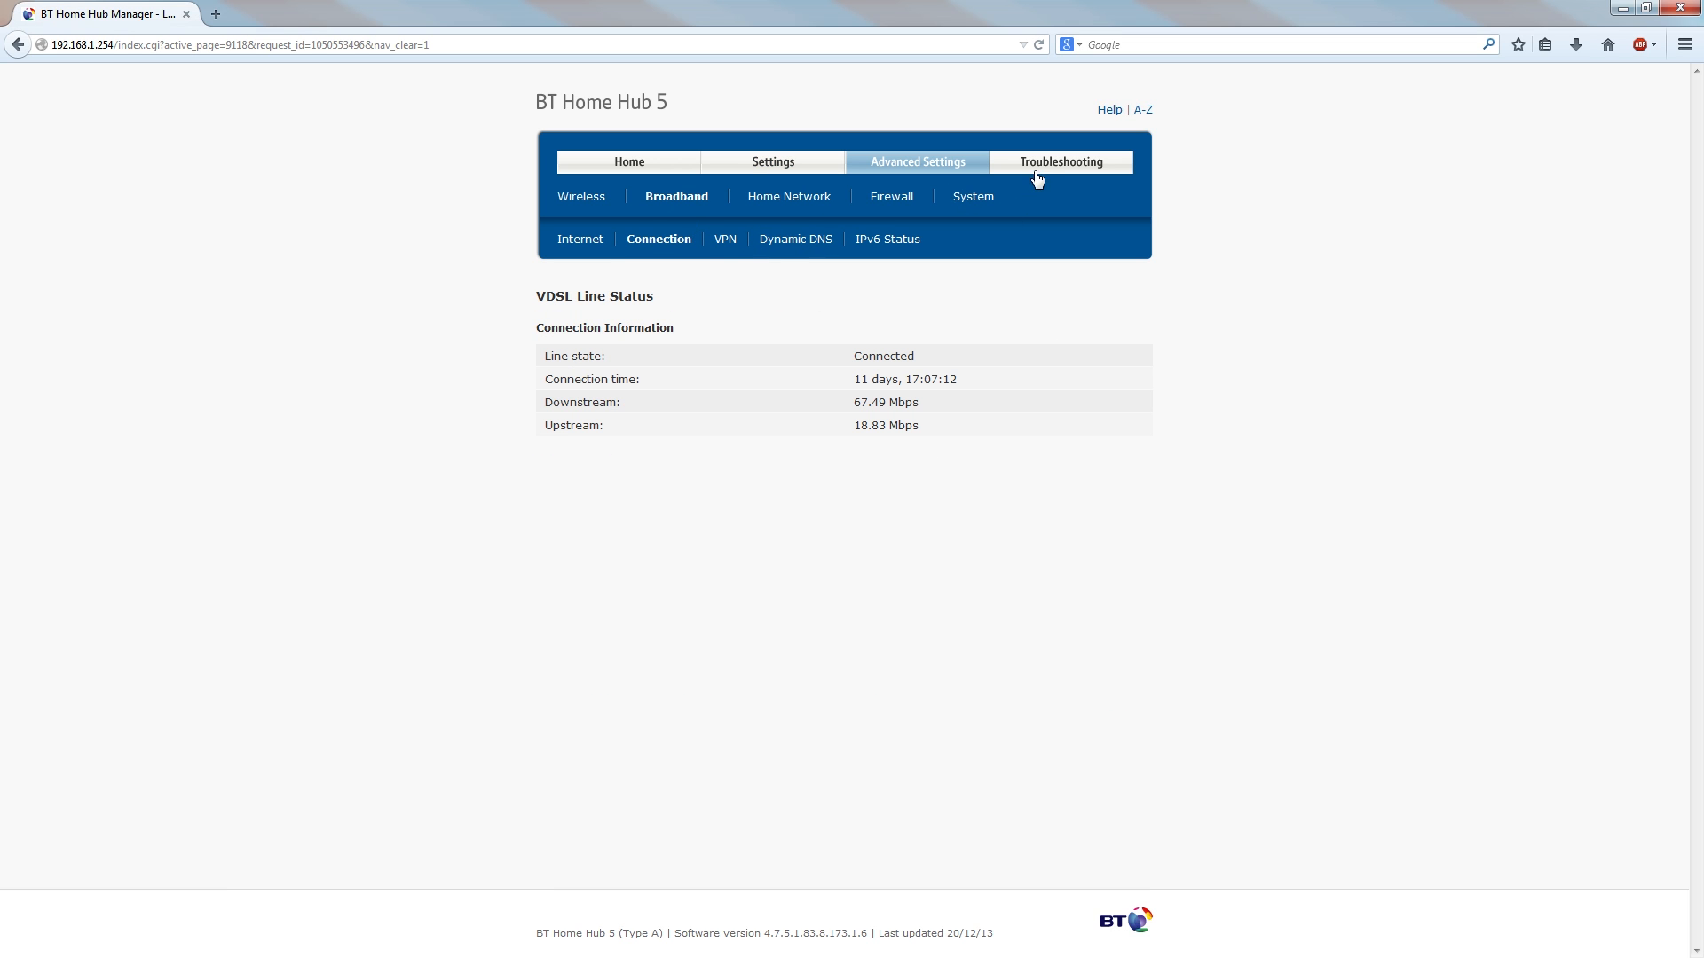
left_click(1059, 162)
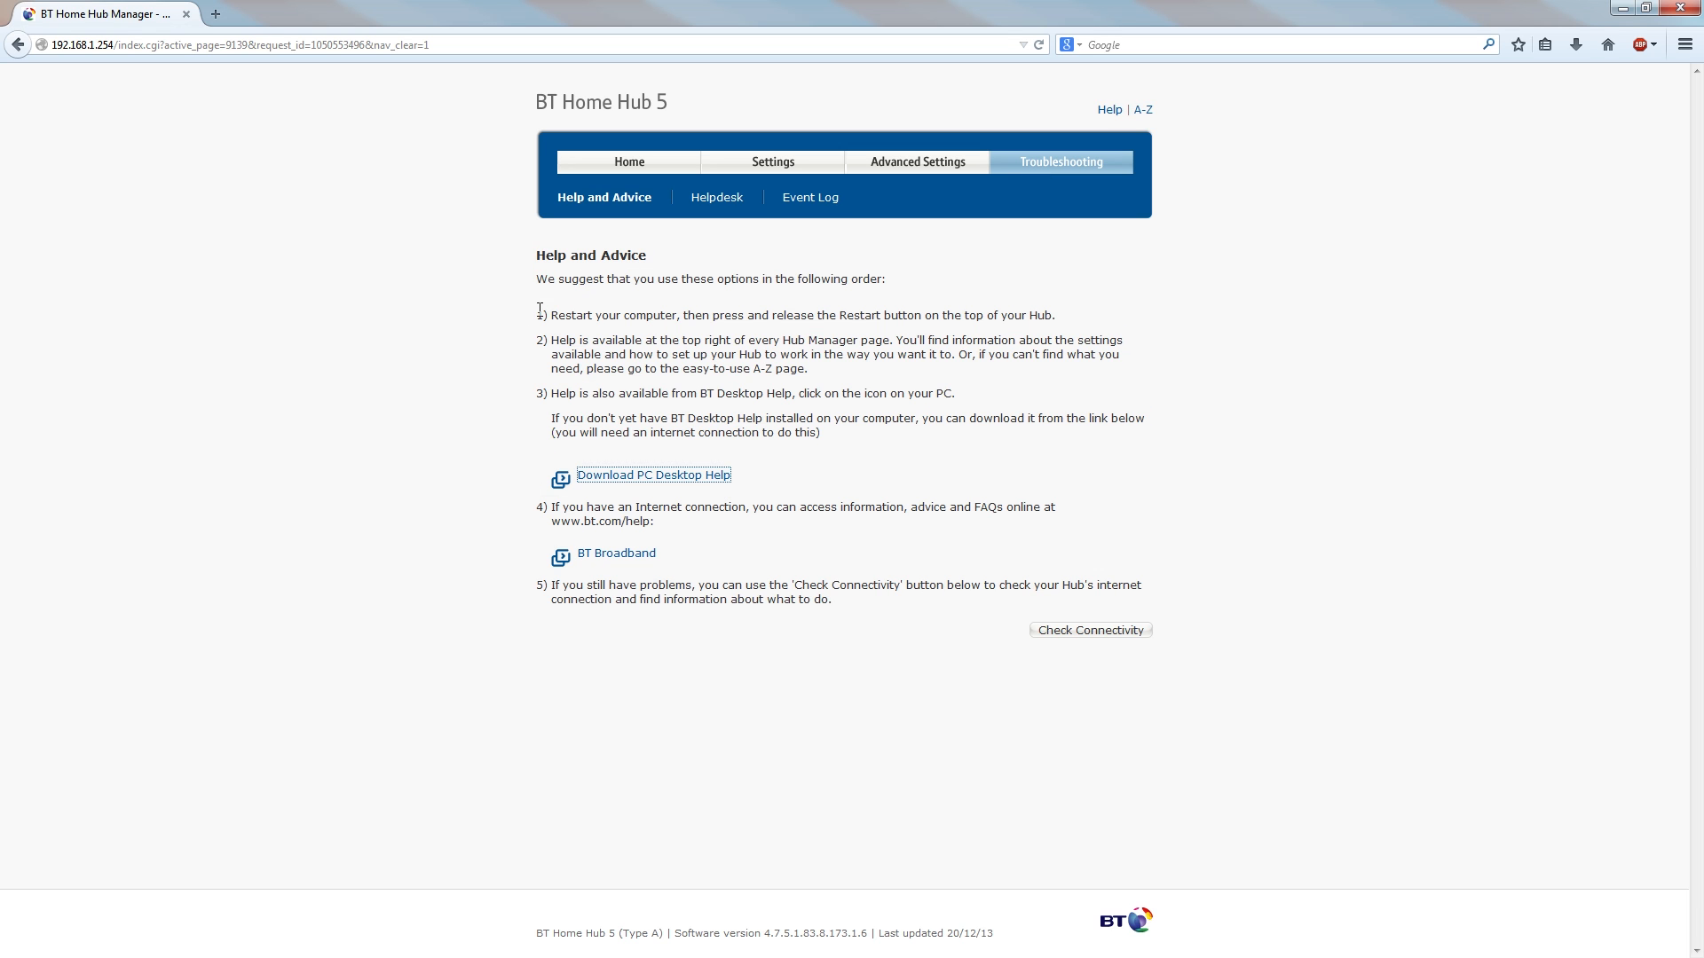
mouse_move(861, 334)
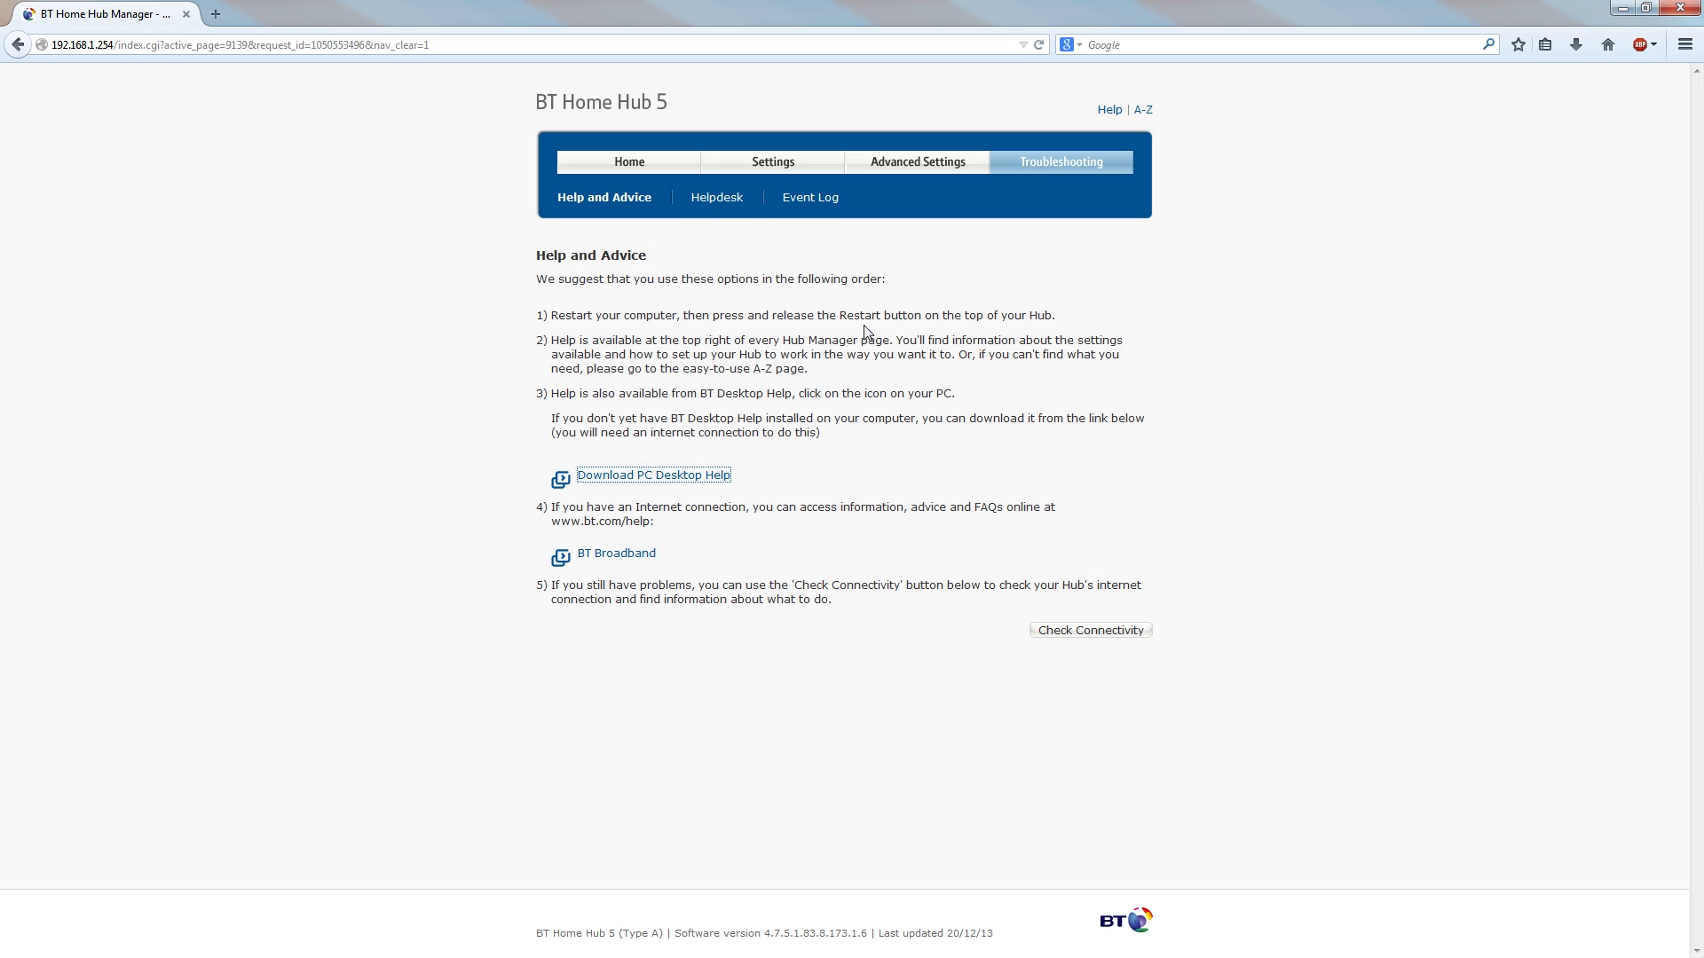